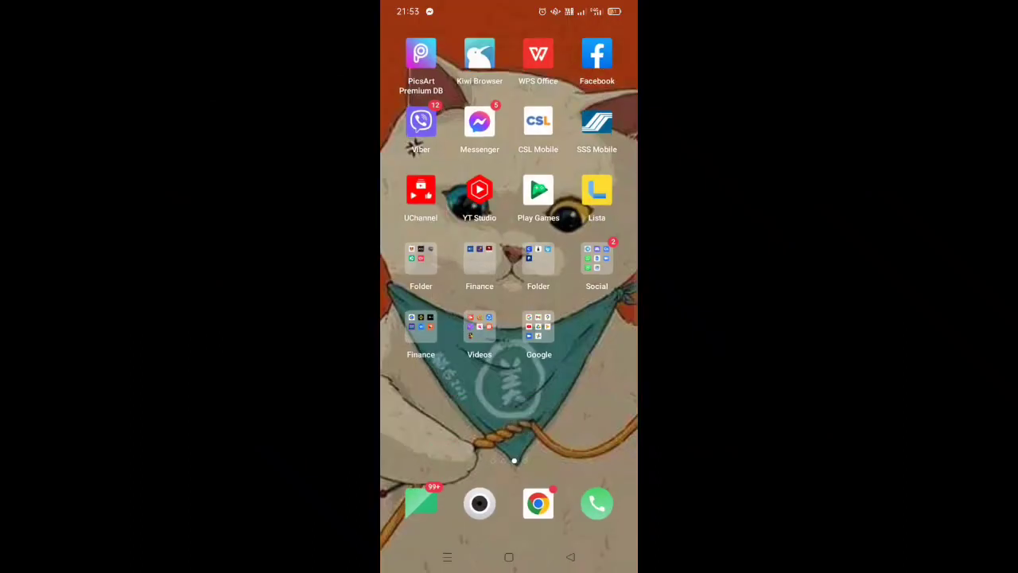
# Browse dafont.com's recently added fonts in Chrome
pyautogui.click(538, 503)
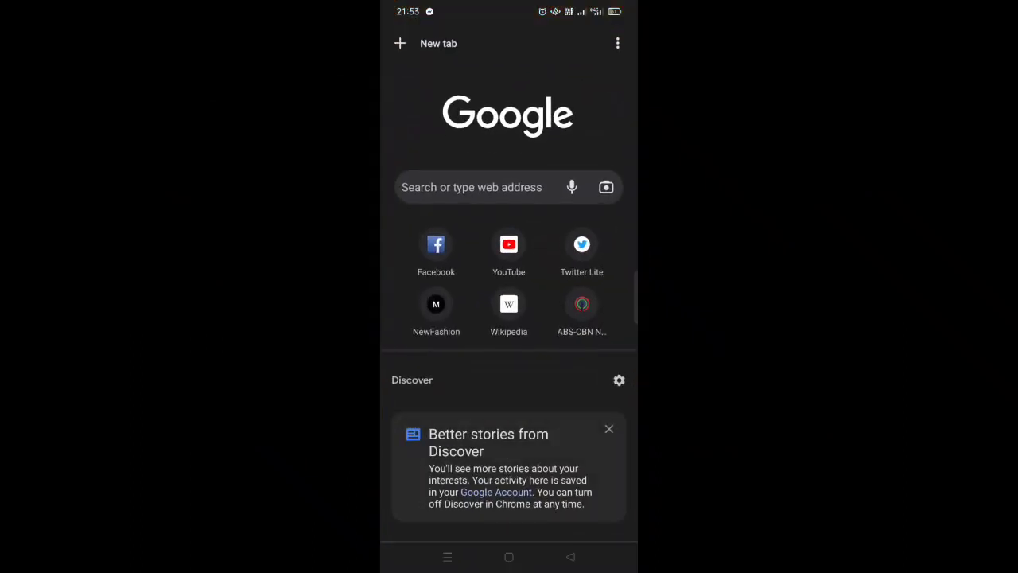
pyautogui.click(469, 188)
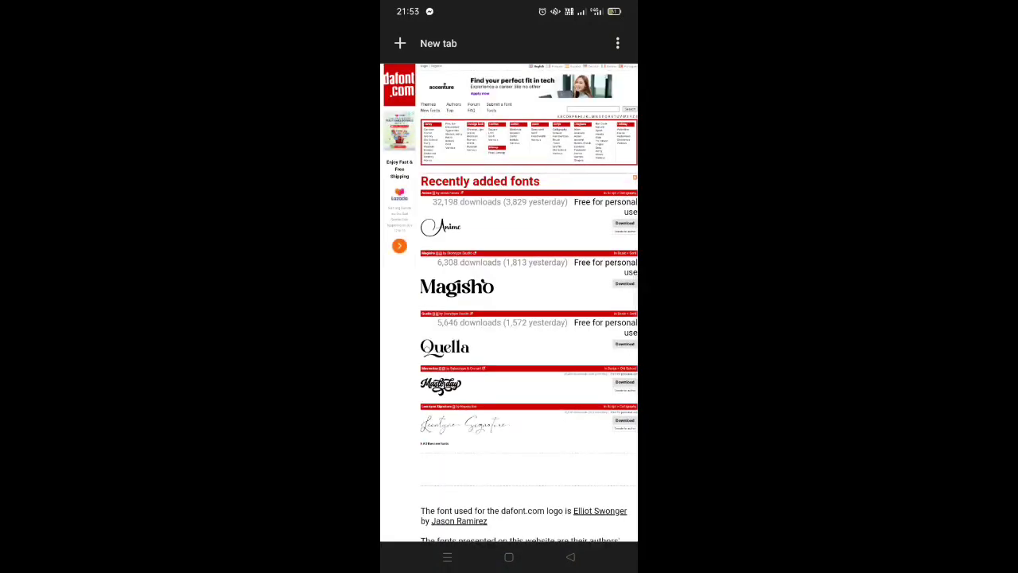
pyautogui.scroll(-3)
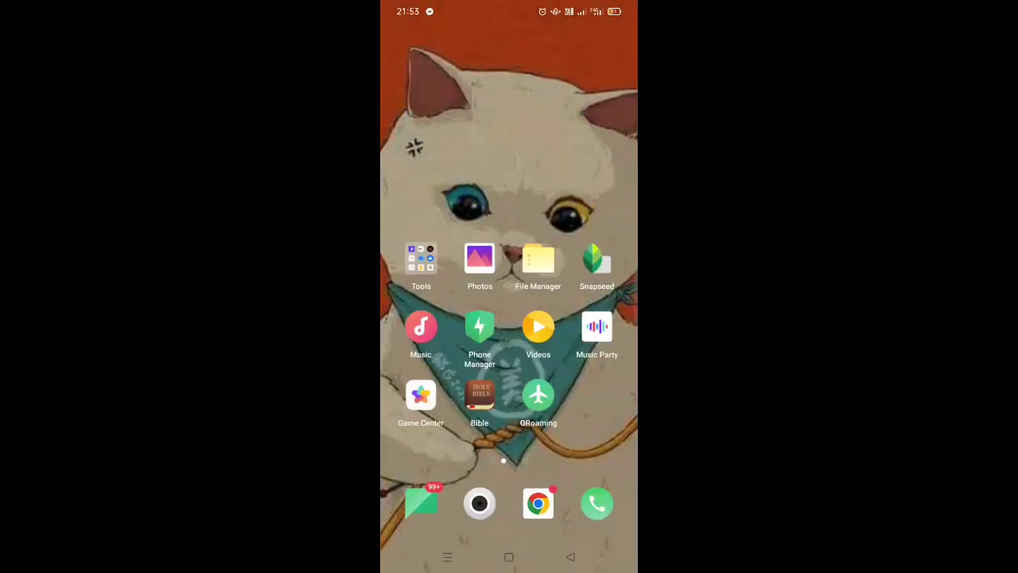
# Extract anime_2.zip from Downloads into the anime_2 folder holding Anime.otf
pyautogui.click(538, 261)
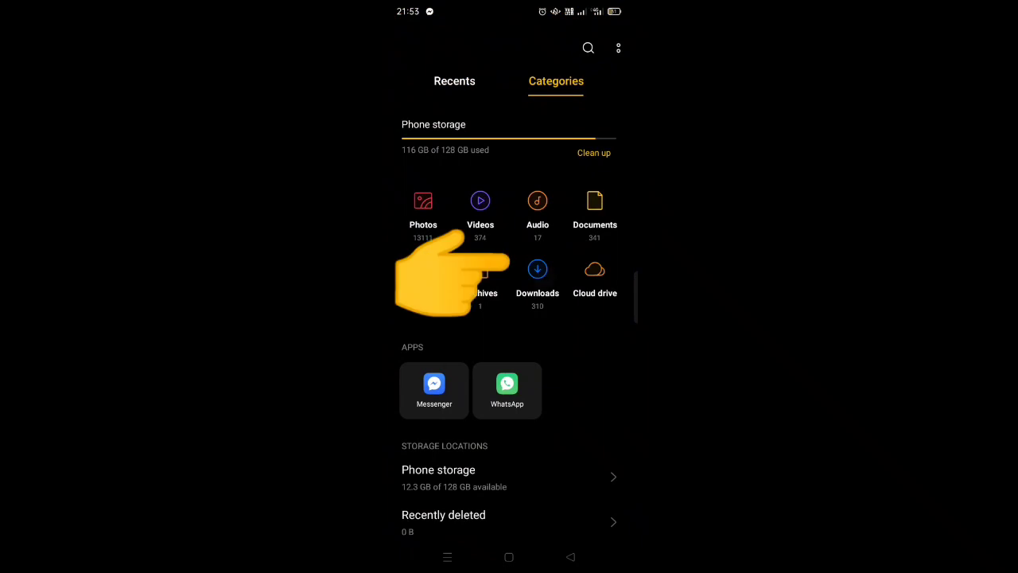
pyautogui.click(538, 278)
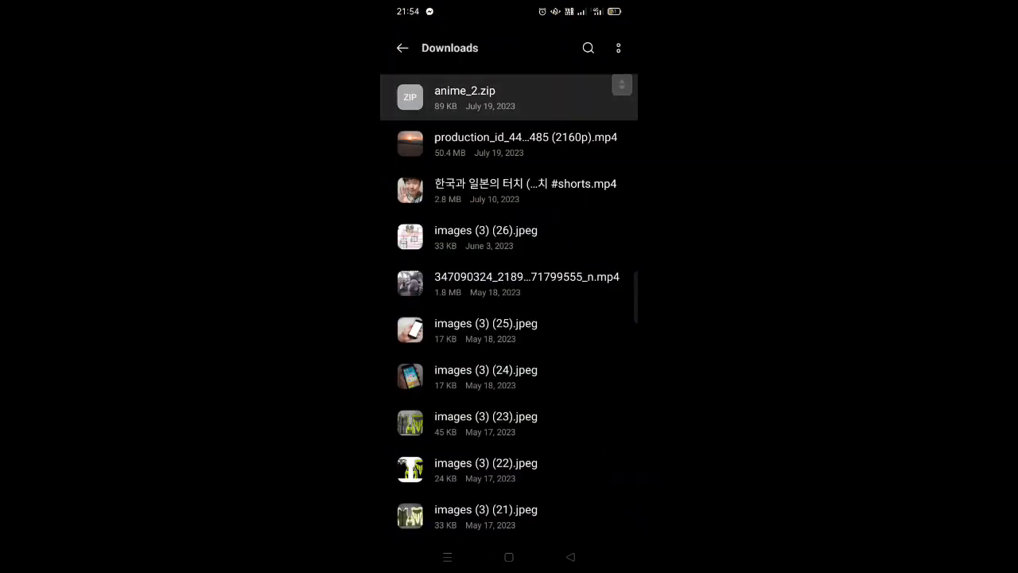
pyautogui.click(464, 89)
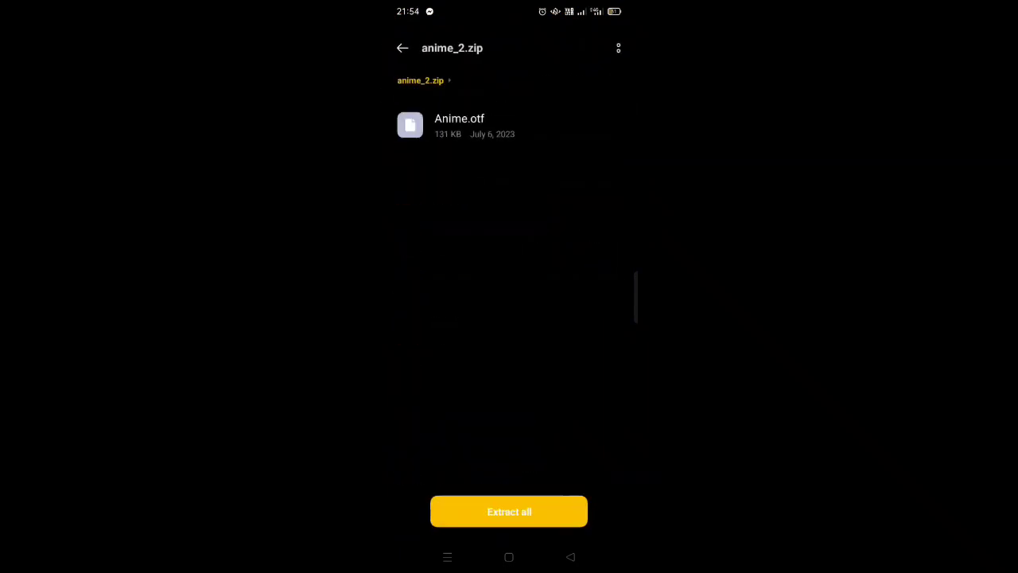
pyautogui.click(509, 510)
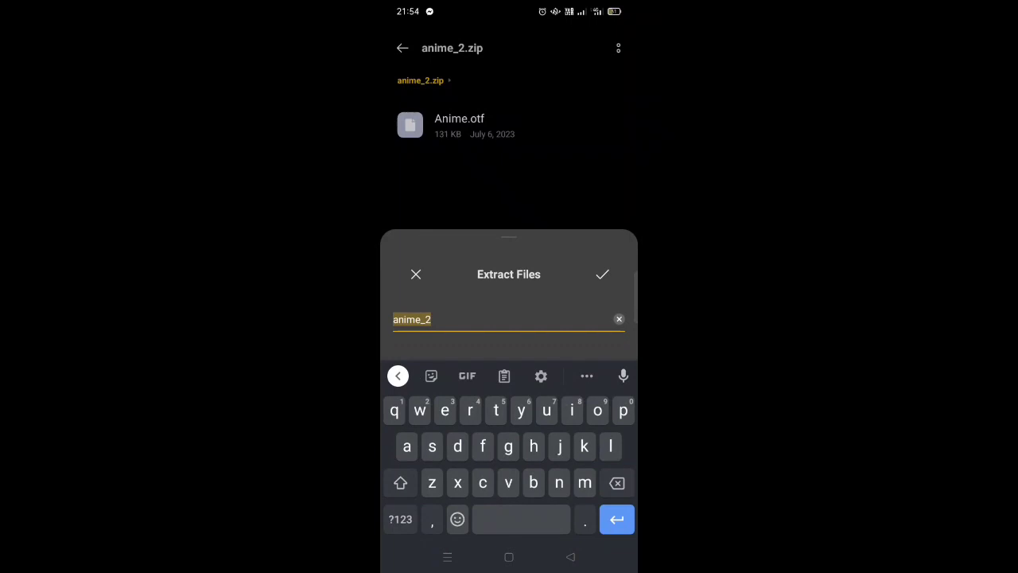
pyautogui.click(601, 274)
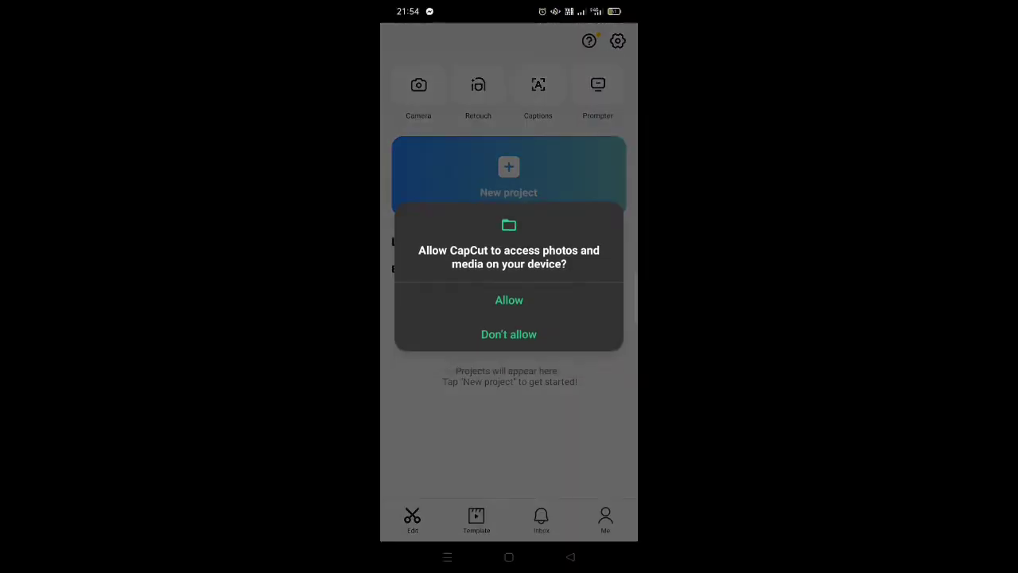
# Allow media access and add the 00:20 rain video as a new project
pyautogui.click(509, 299)
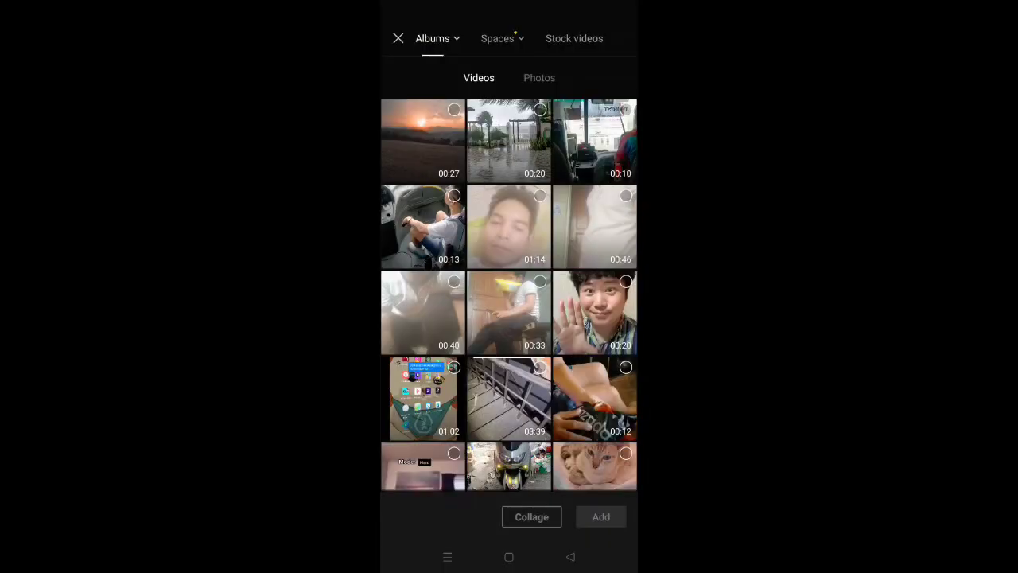
pyautogui.click(509, 140)
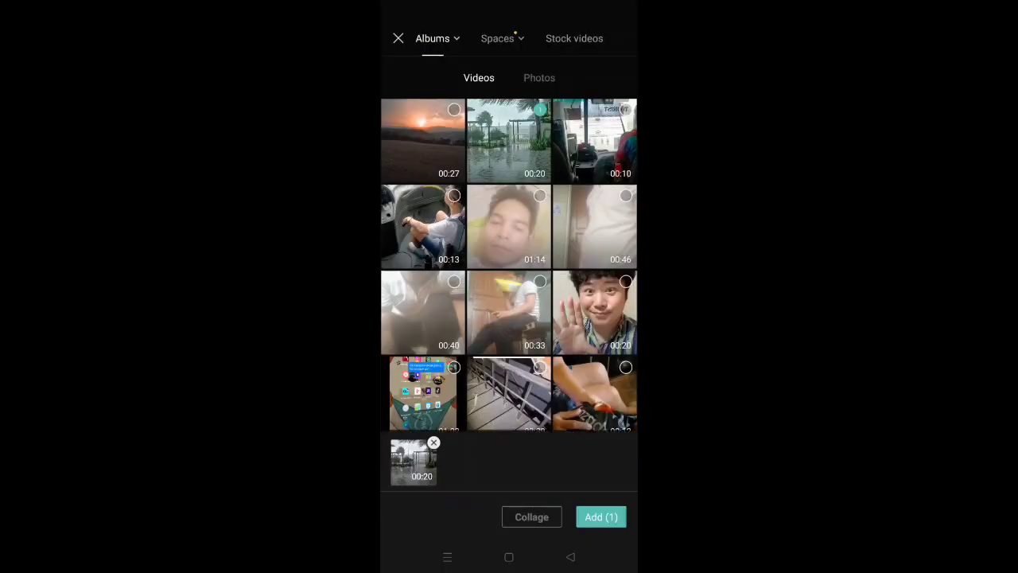
pyautogui.click(601, 516)
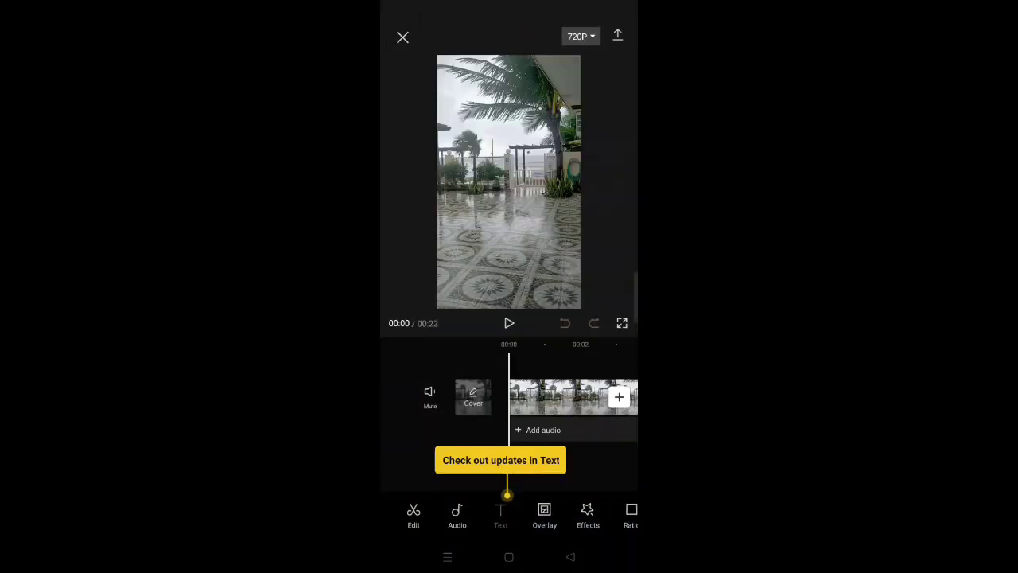
# Add a text layer over the video to reach the font import
pyautogui.click(499, 515)
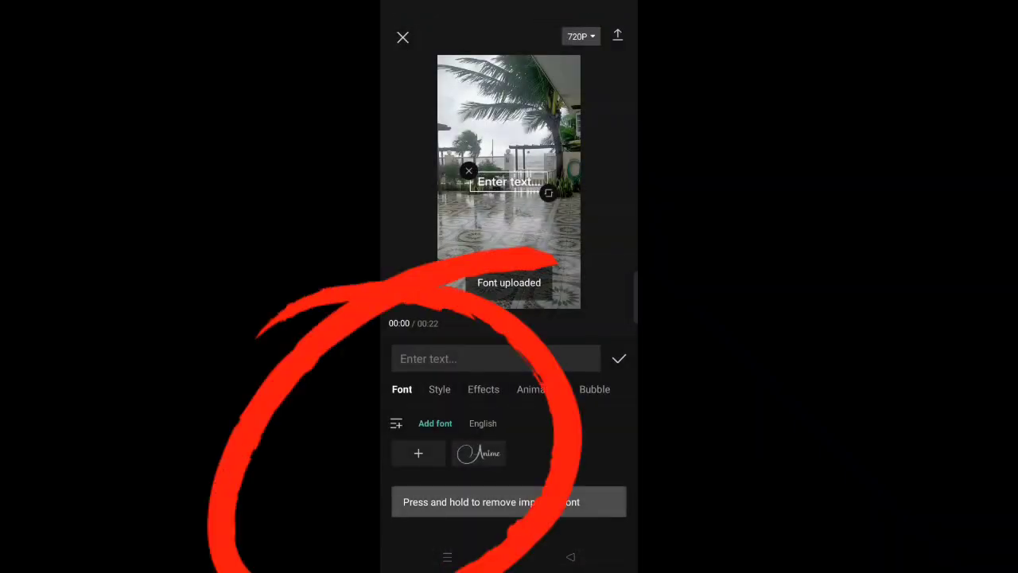
# Enter the caption 'Anime', style it in the imported Anime font and confirm
pyautogui.click(493, 360)
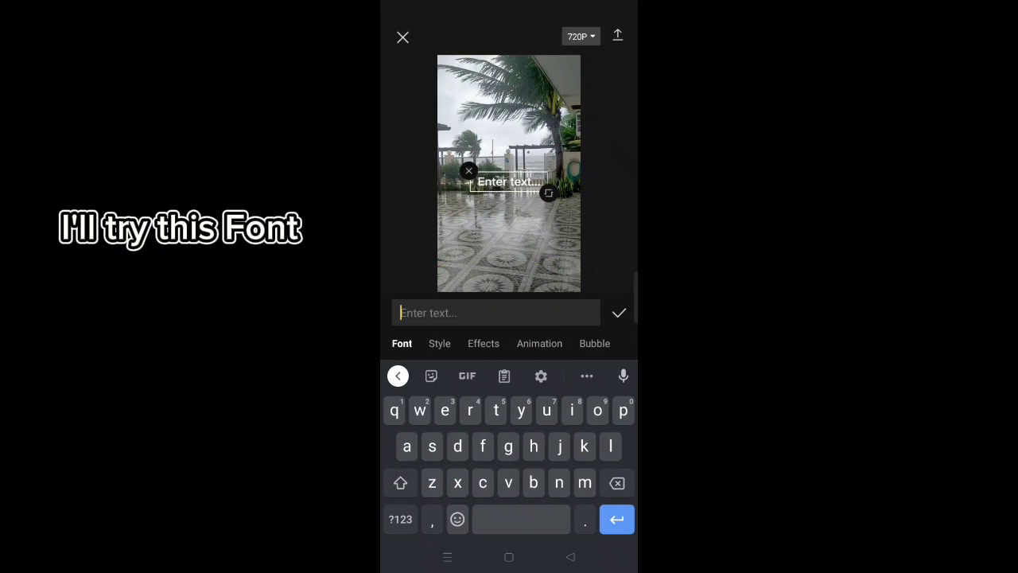
pyautogui.write('Anime')
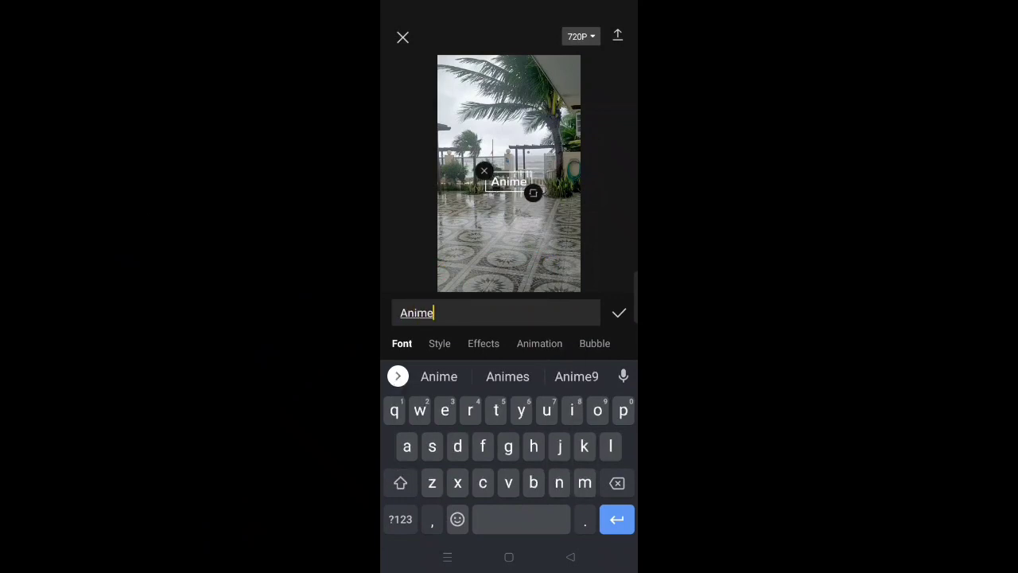
pyautogui.click(619, 312)
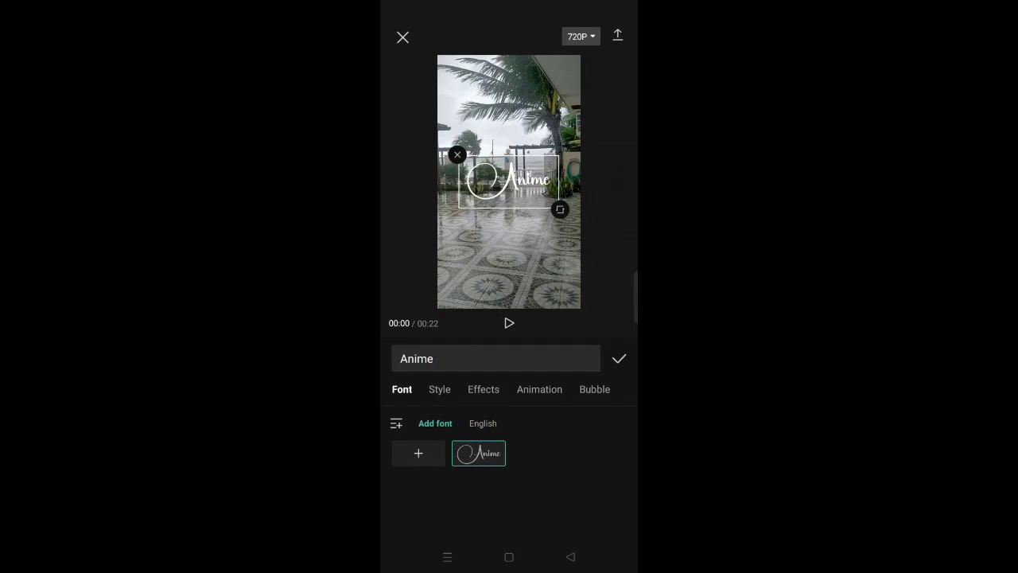
pyautogui.click(619, 360)
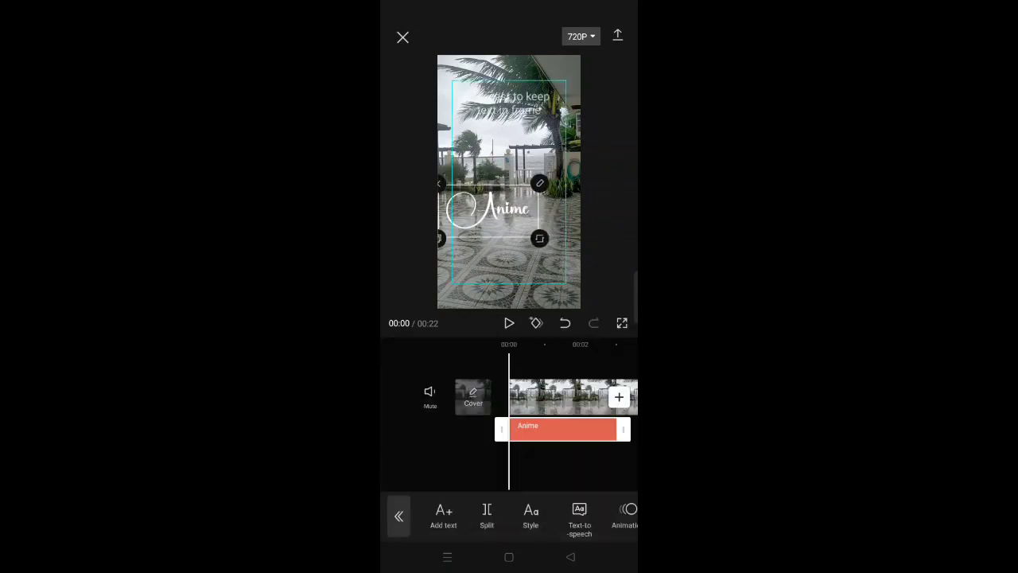